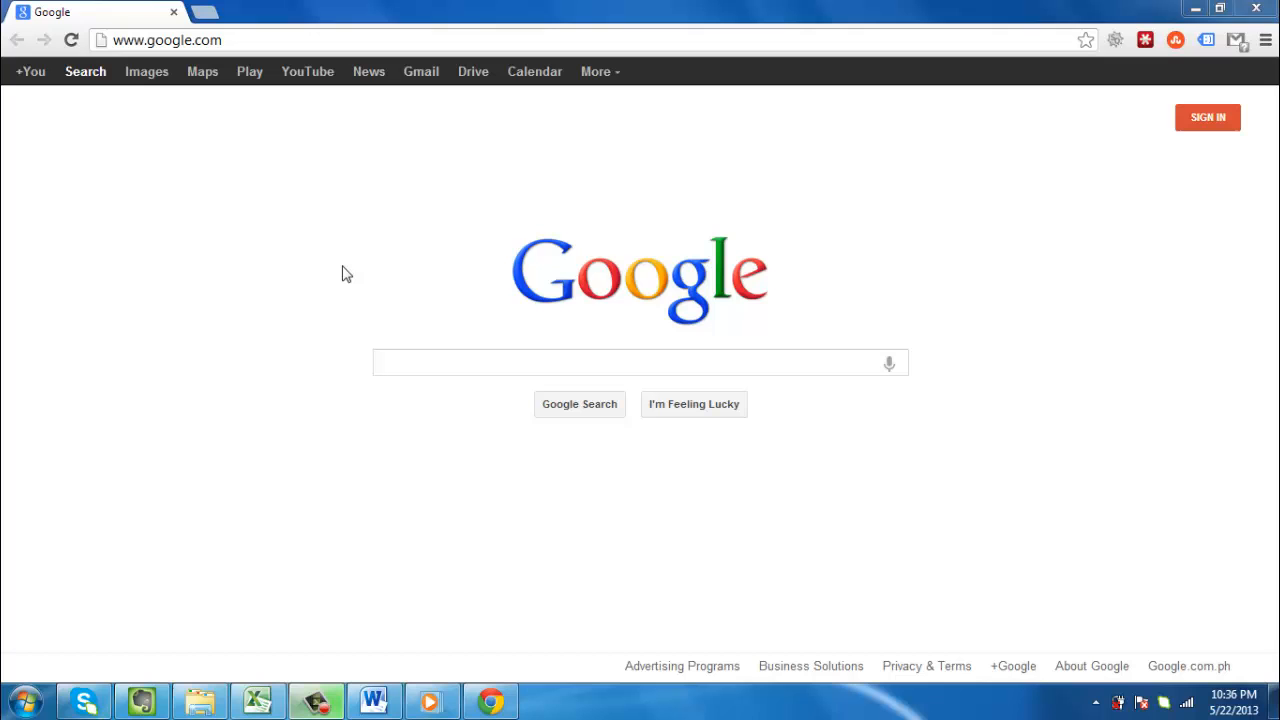
Load freetwitterdesigner.com in the Chrome address bar
left_click(168, 40)
type("freetwitterdesigner")
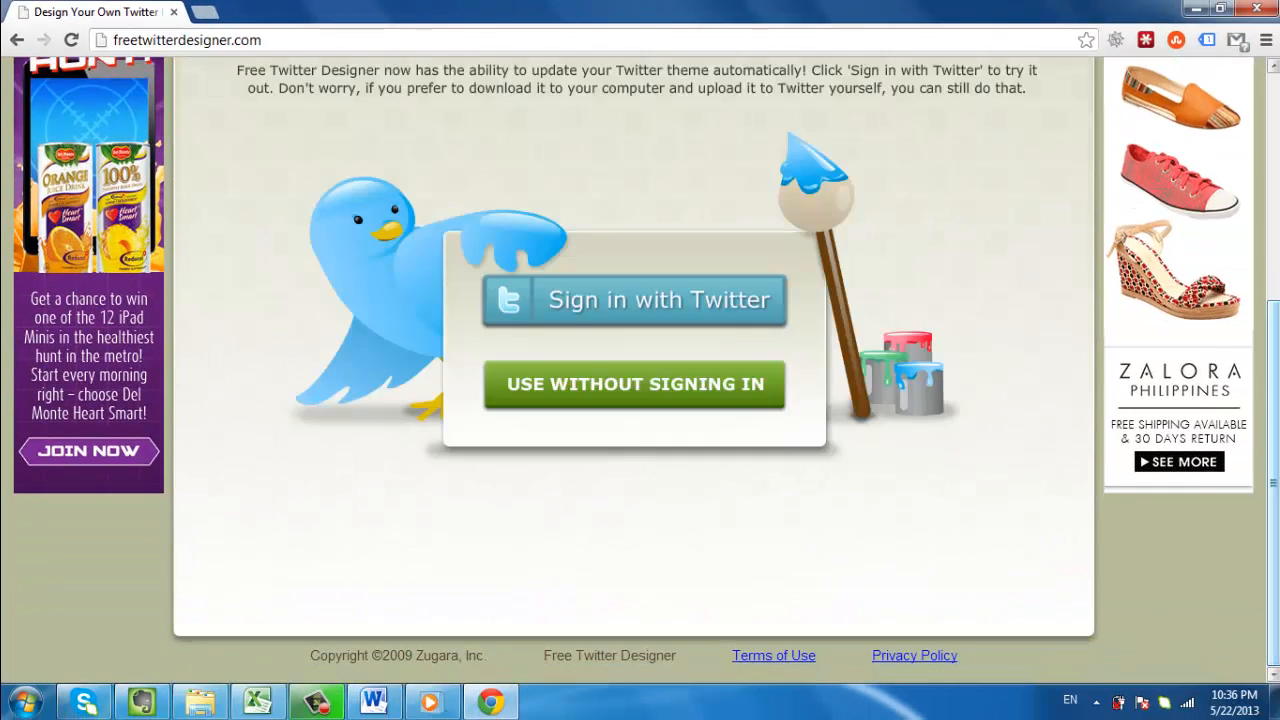
Start the designer without signing in, using the splatter-and-arrows theme
left_click(634, 384)
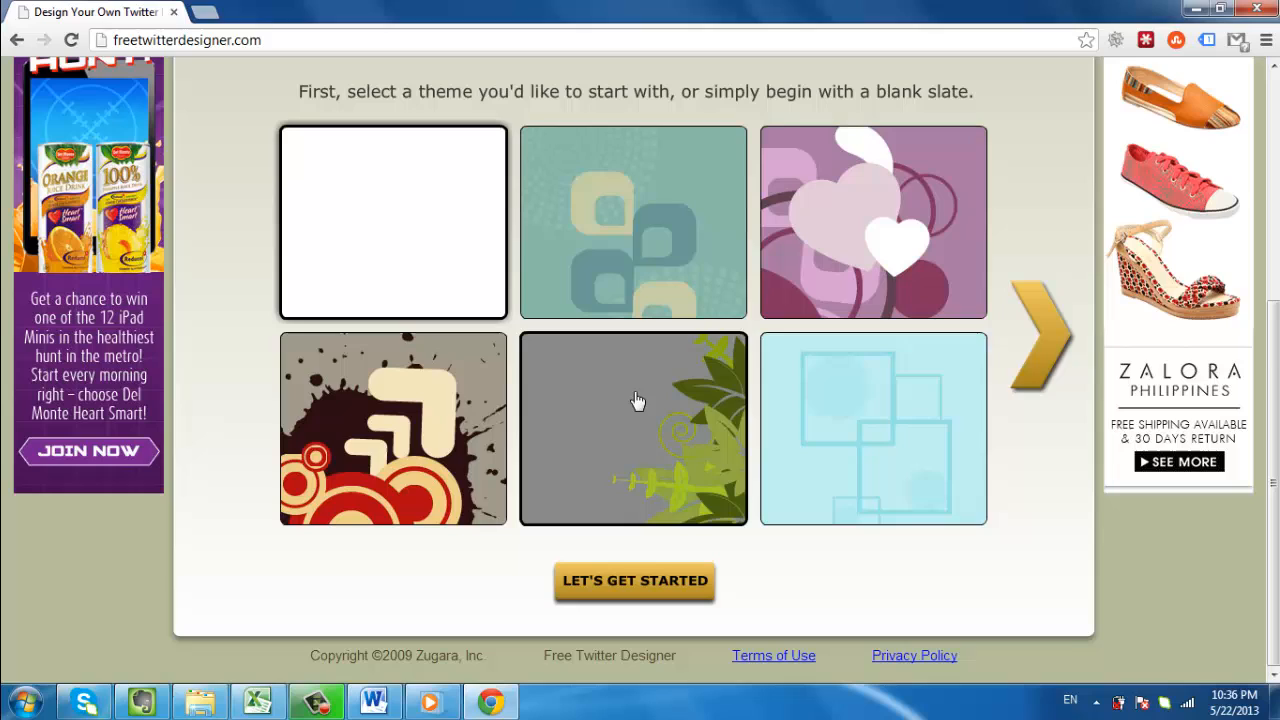
left_click(392, 428)
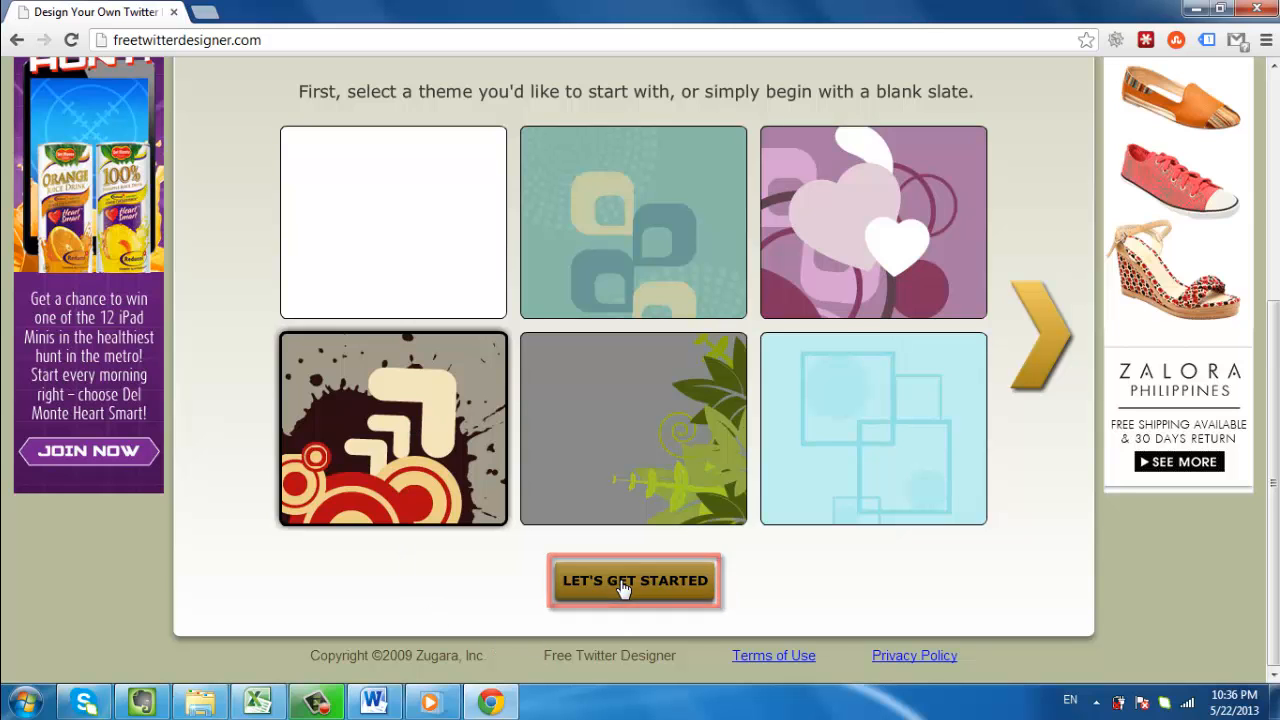
left_click(634, 580)
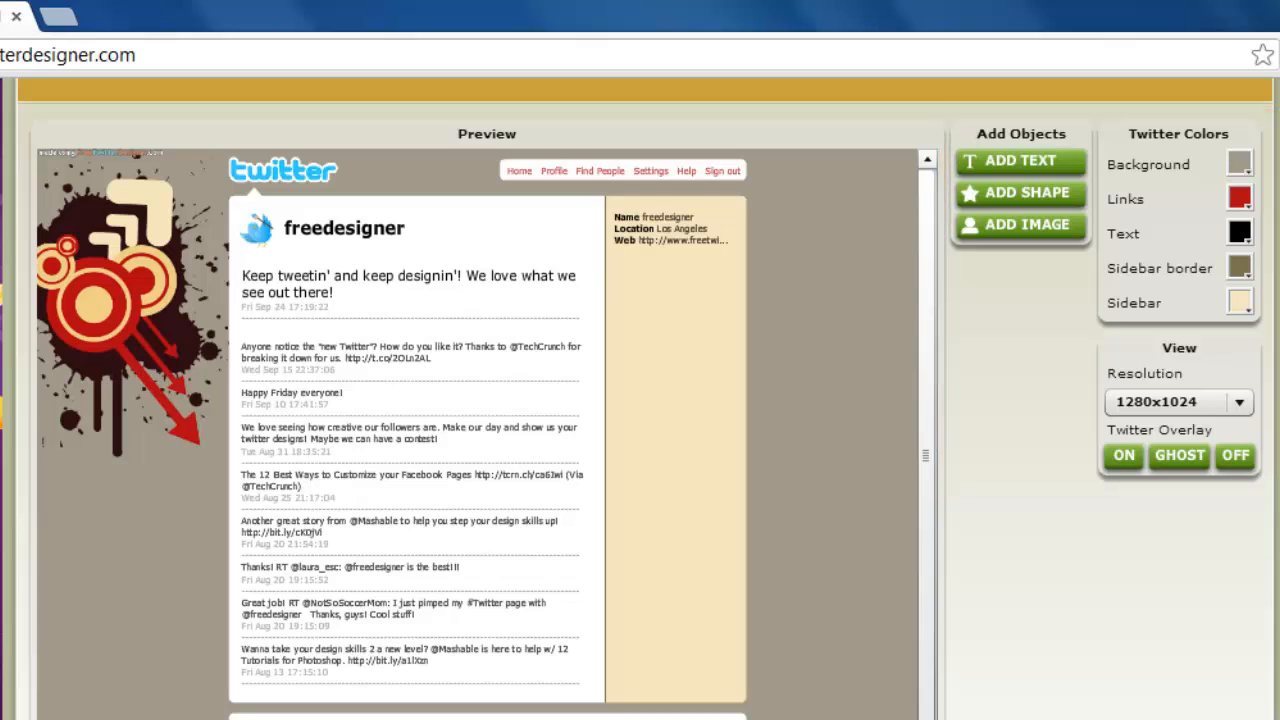
Place 'John Doe' text in the Plain Black font on the background
left_click(1020, 160)
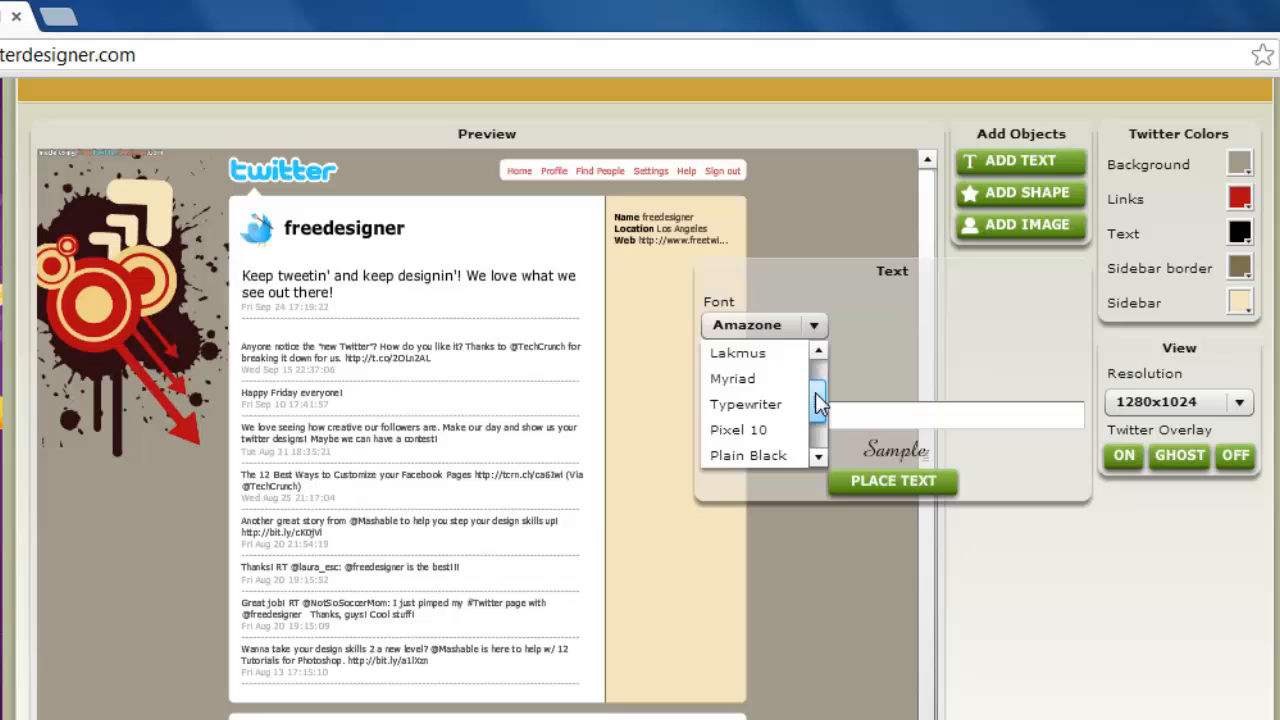
left_click(748, 456)
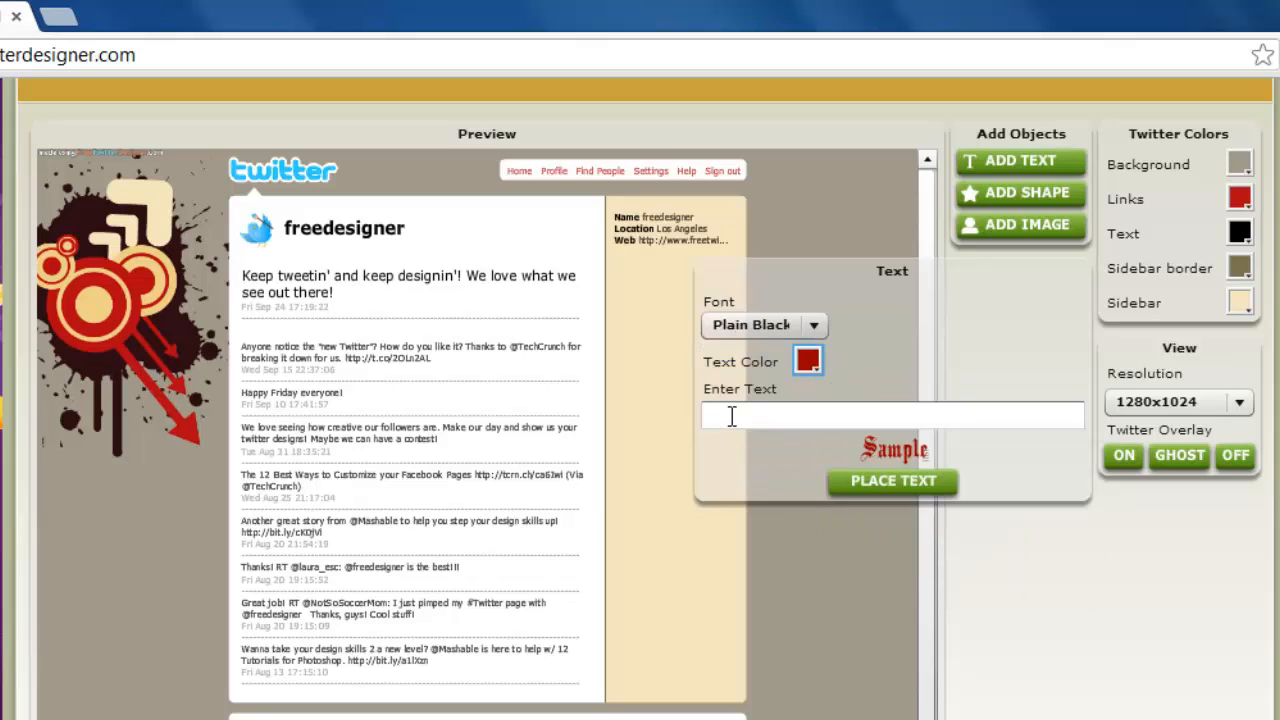
type("John Doe")
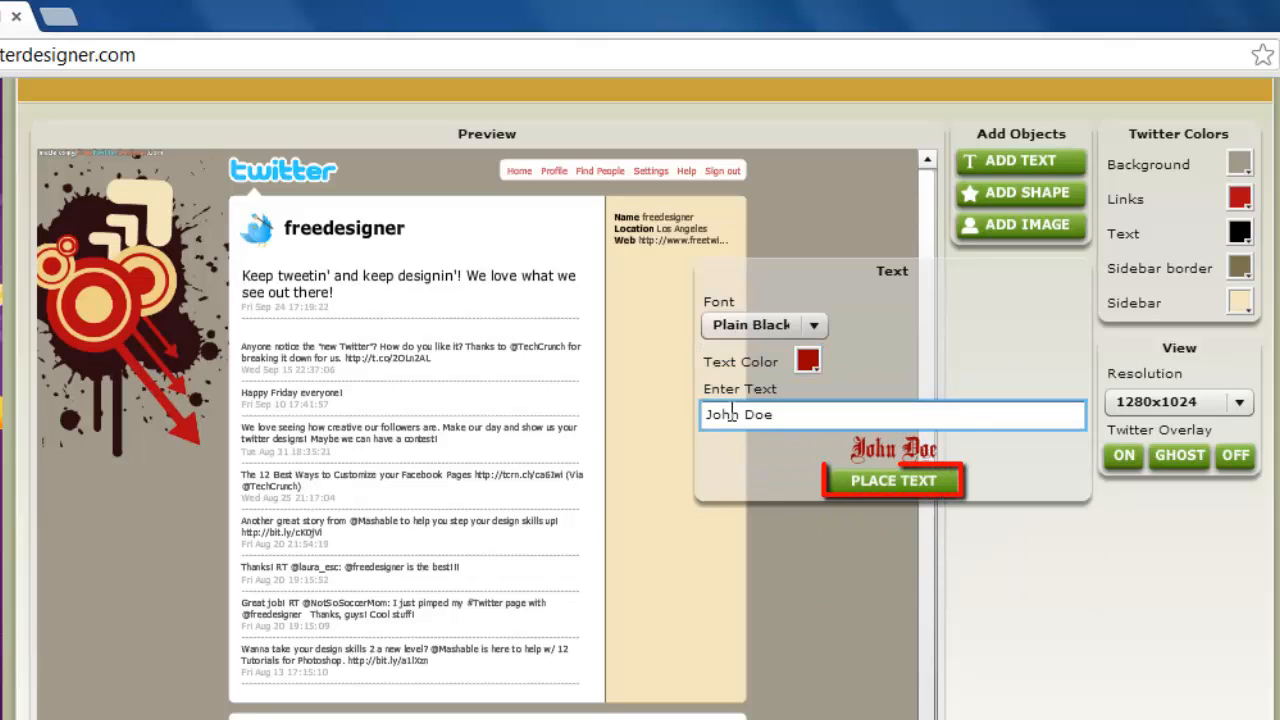
left_click(892, 480)
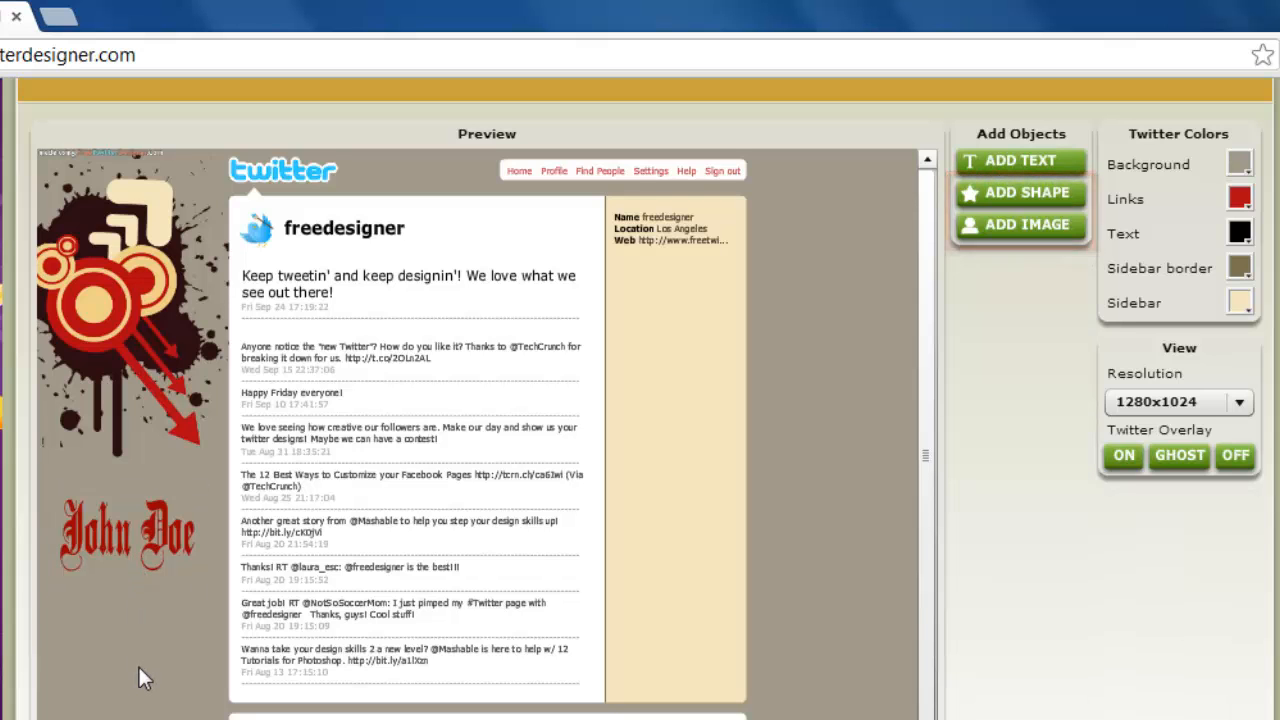
Generate the design as an image and save it to the computer
scroll("down", 3)
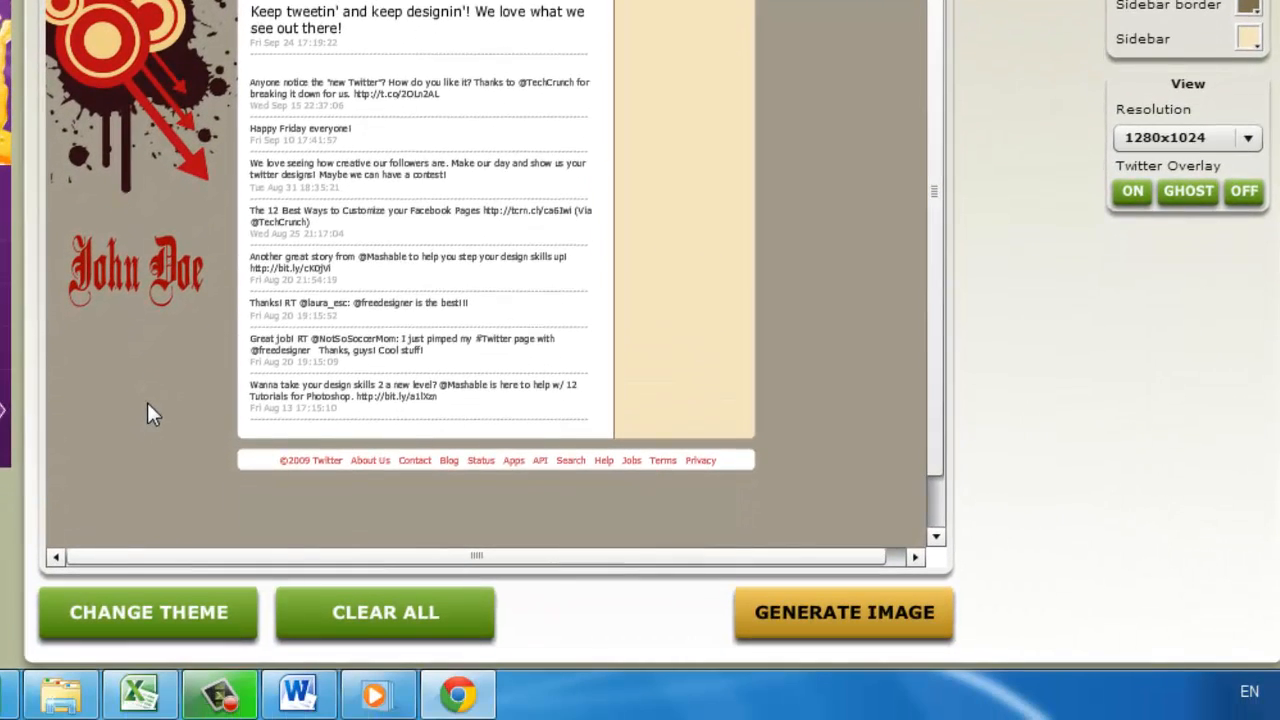
left_click(844, 612)
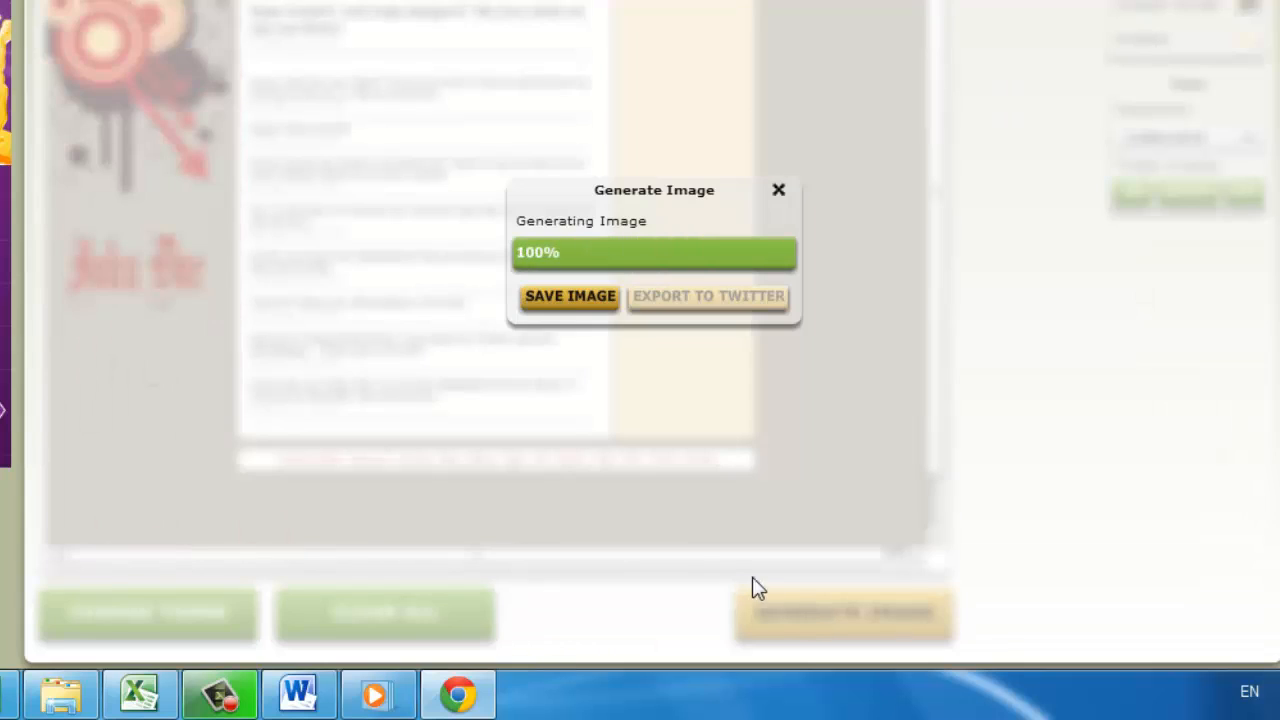
left_click(570, 296)
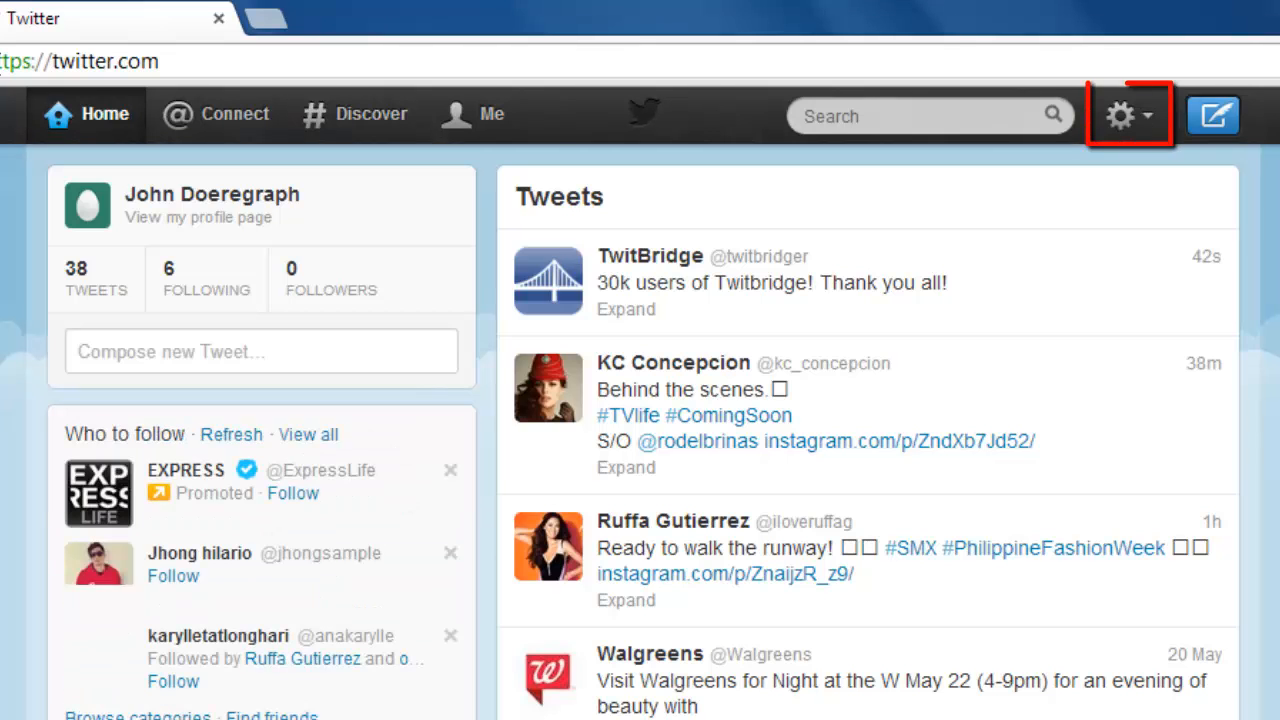
Navigate from the gear menu through Settings to Twitter's Design page
left_click(1120, 114)
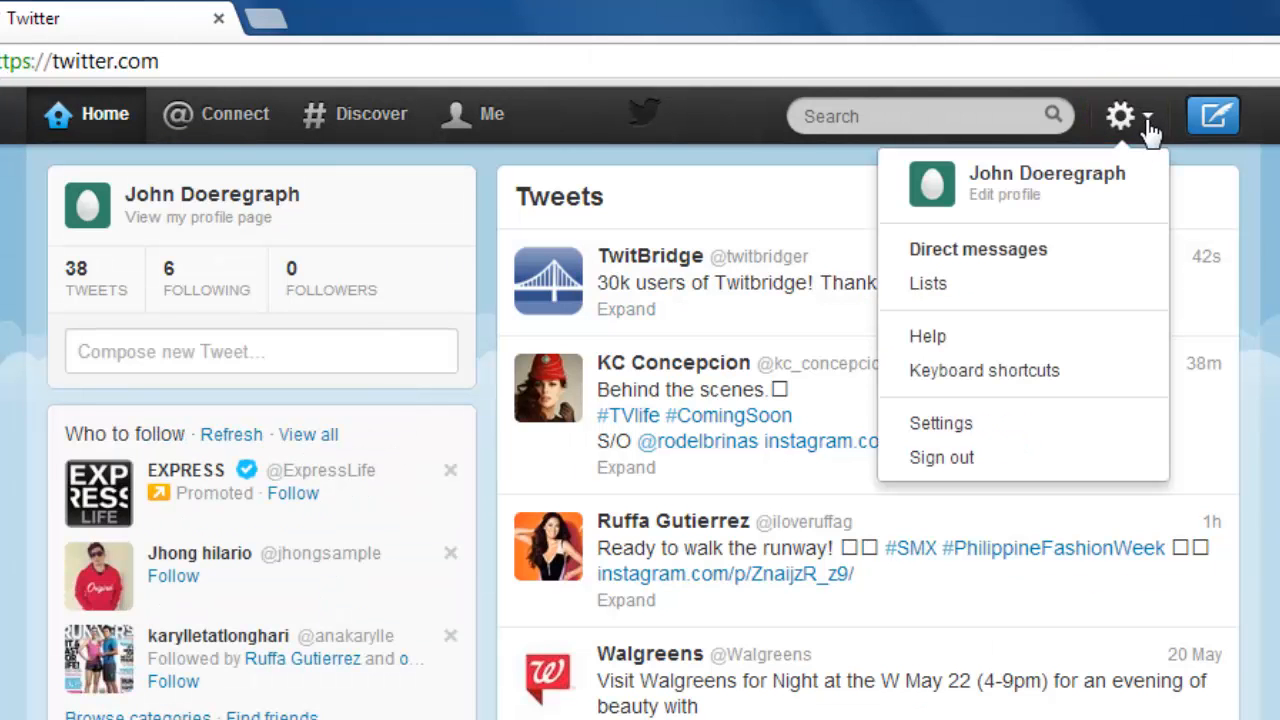
left_click(940, 424)
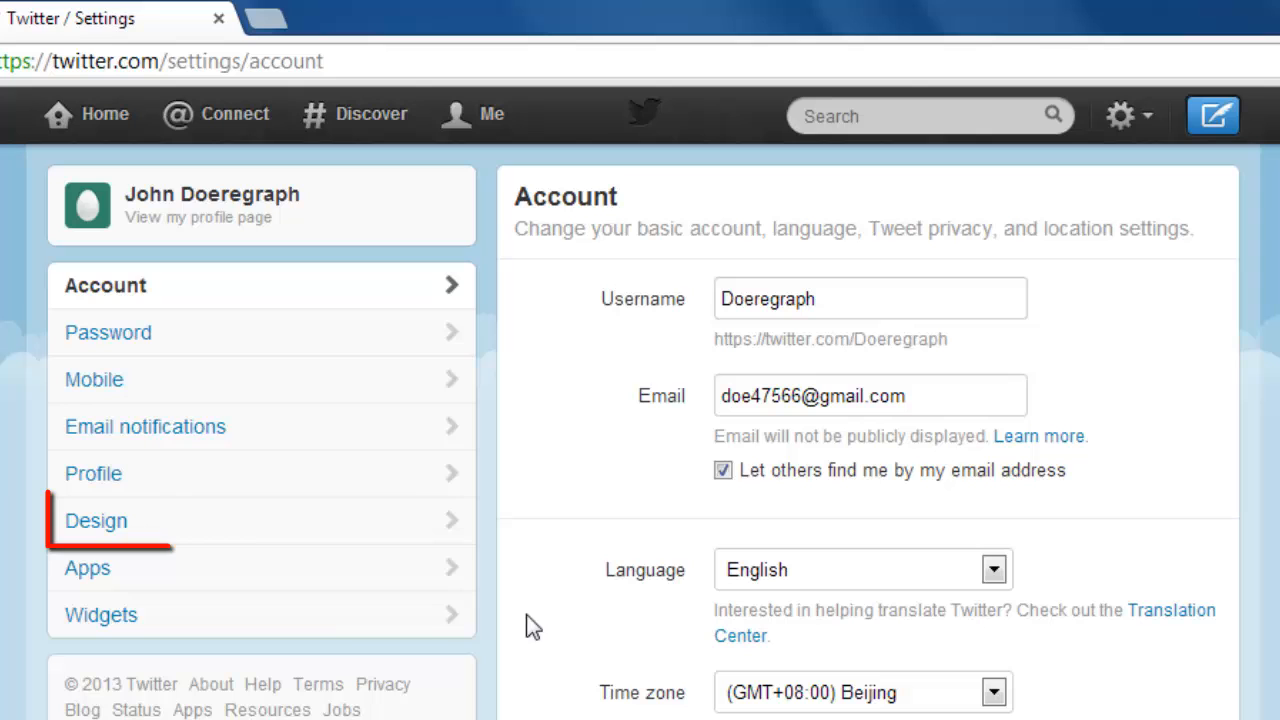
left_click(96, 520)
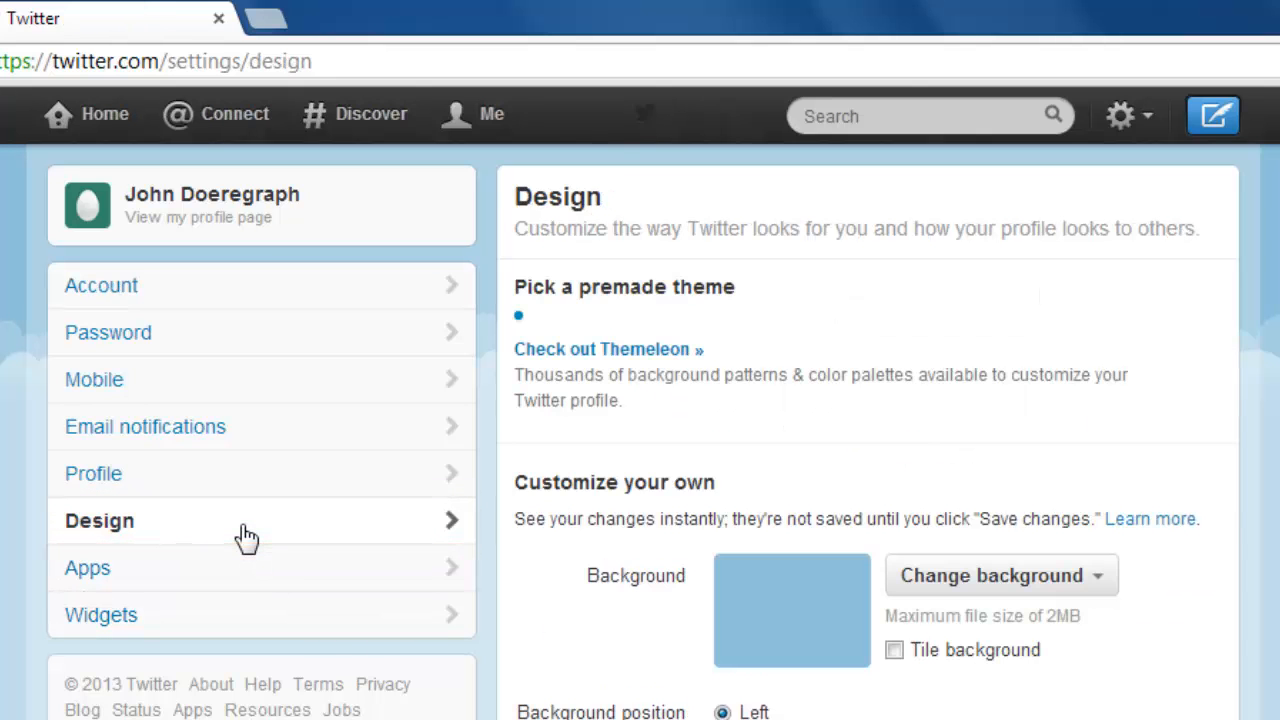
Upload free_twitter_designer.jpg as the custom profile background
scroll("down", 3)
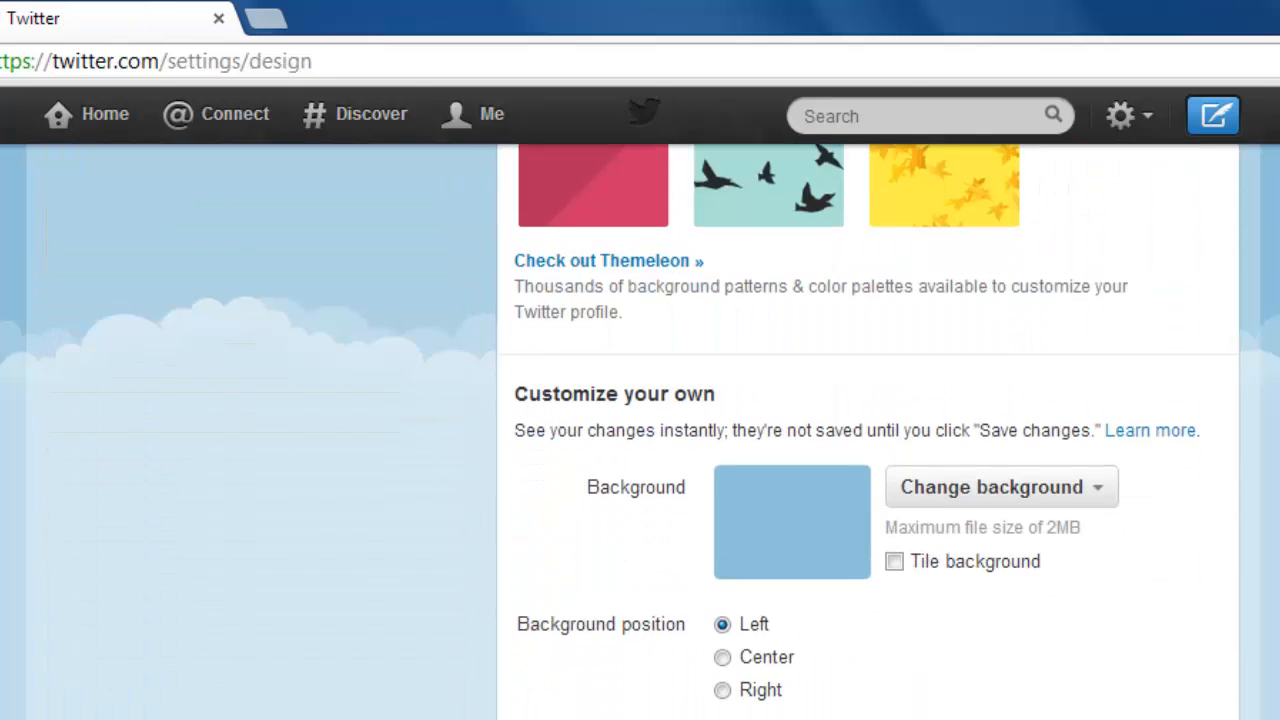
left_click(1000, 488)
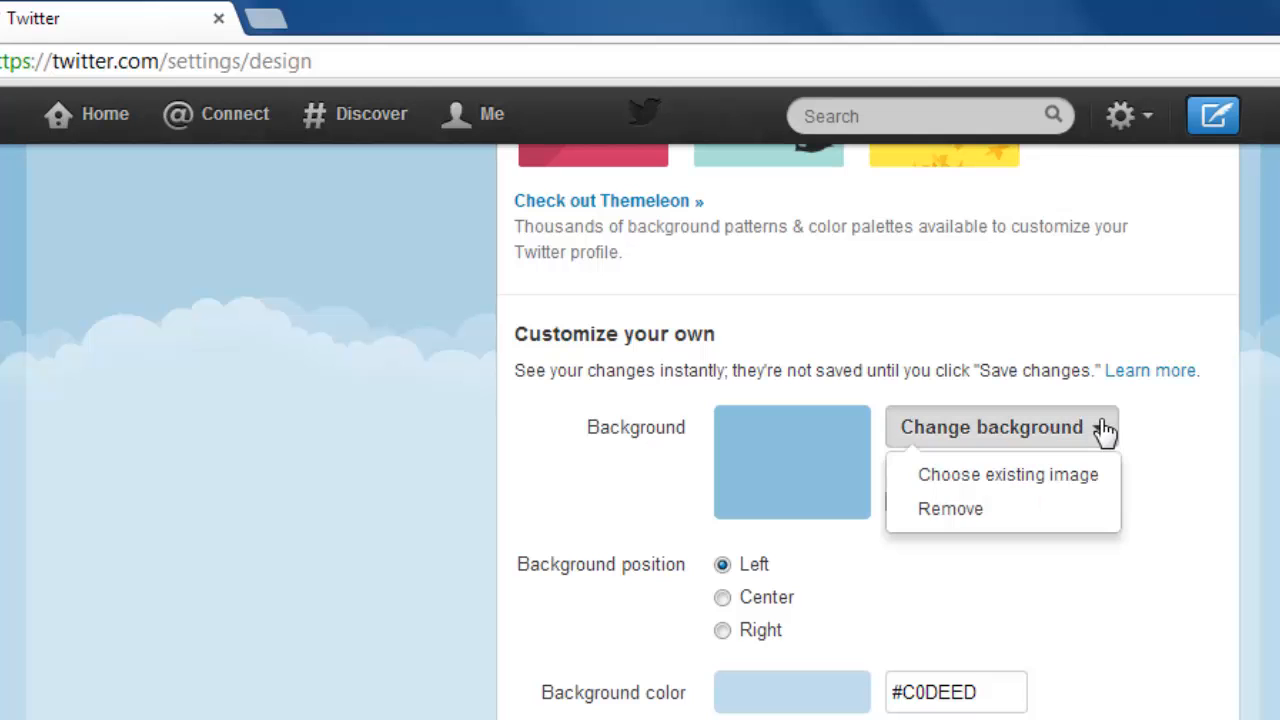
left_click(1008, 474)
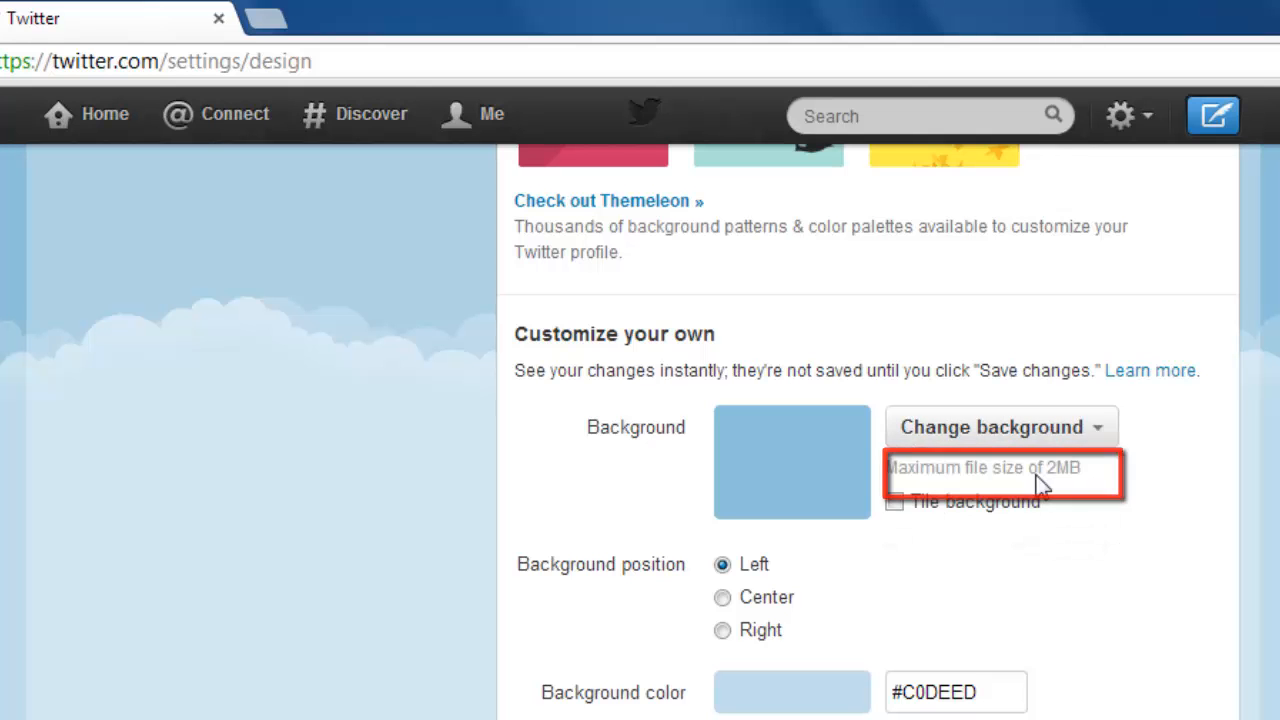
left_click(990, 428)
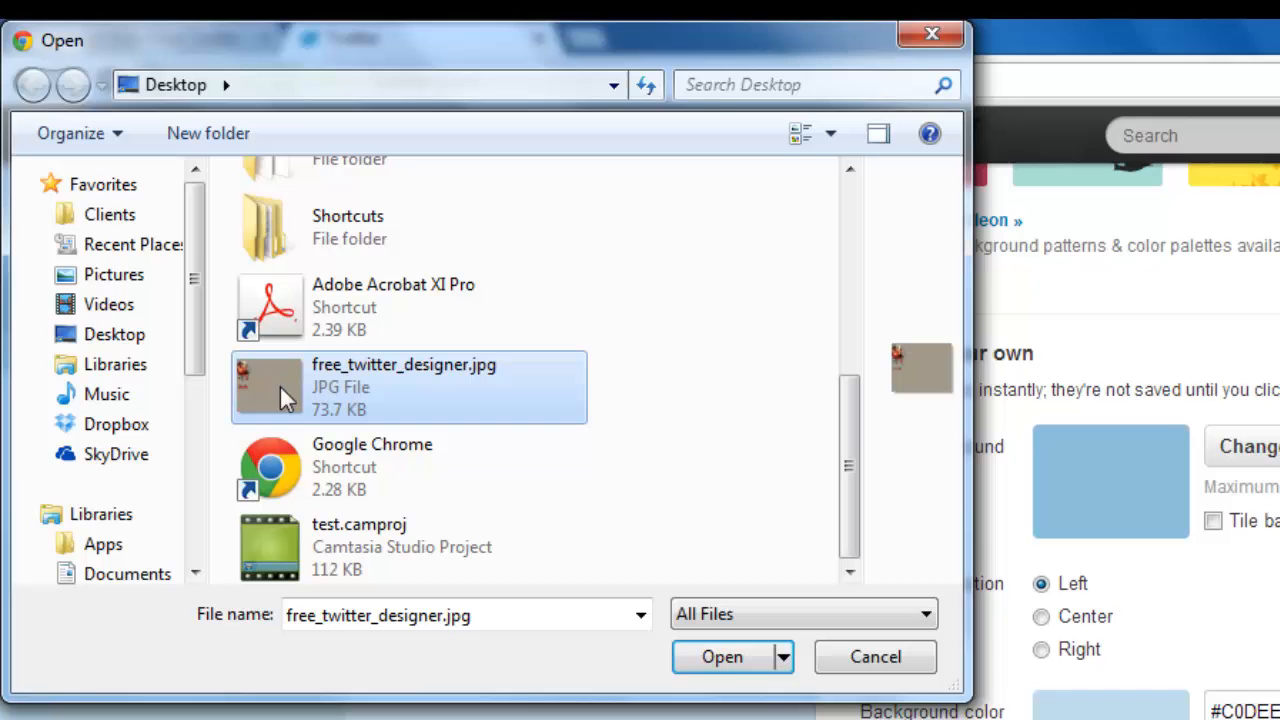
left_click(720, 656)
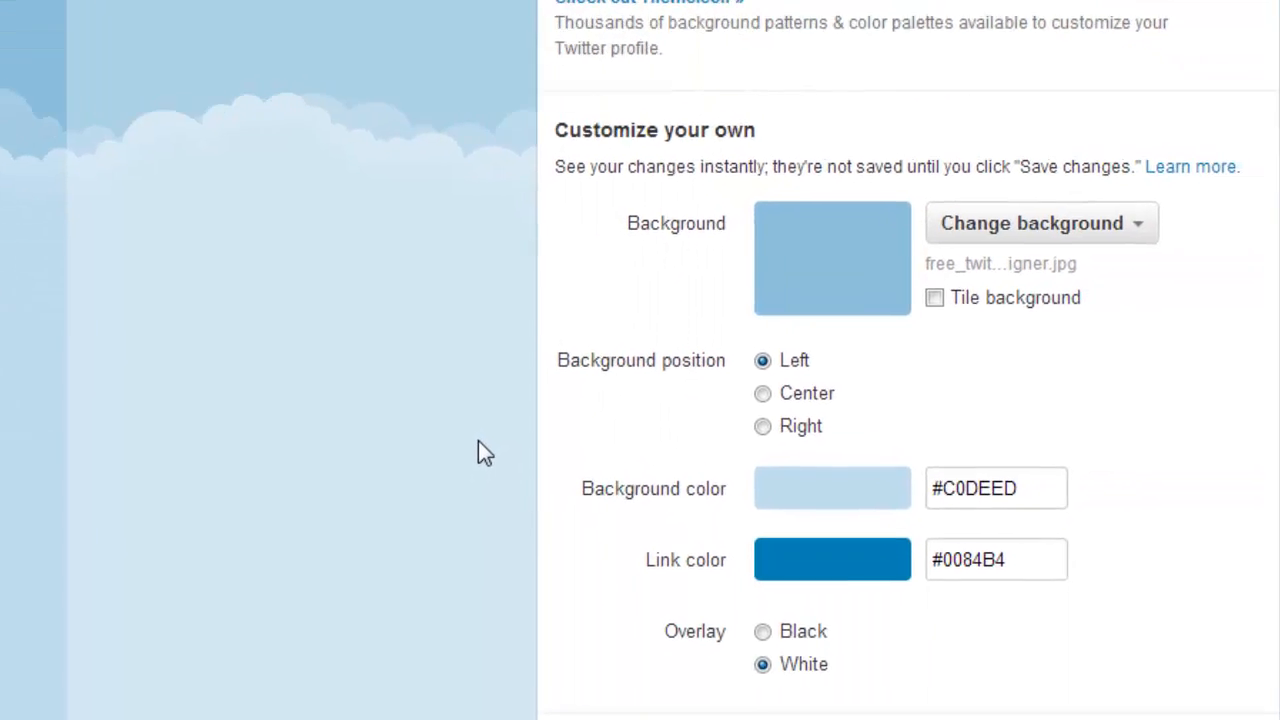
Save the design changes and return to the home timeline
scroll("down", 3)
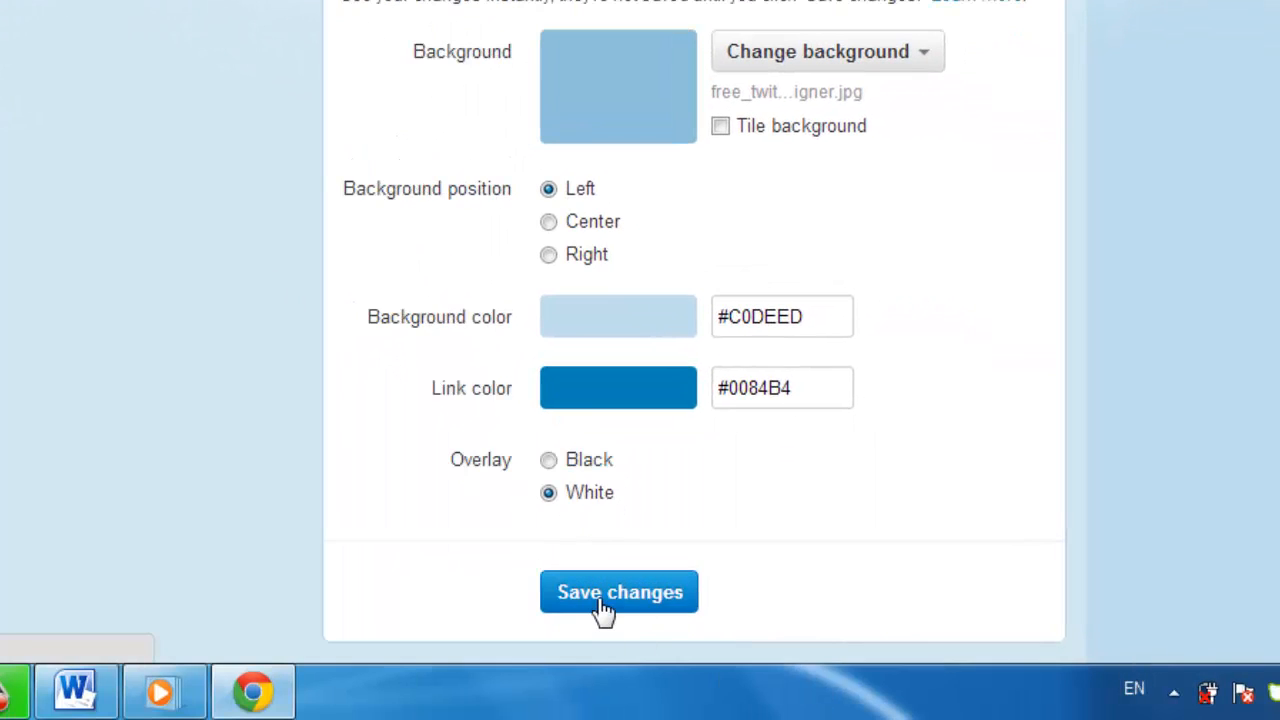
left_click(620, 592)
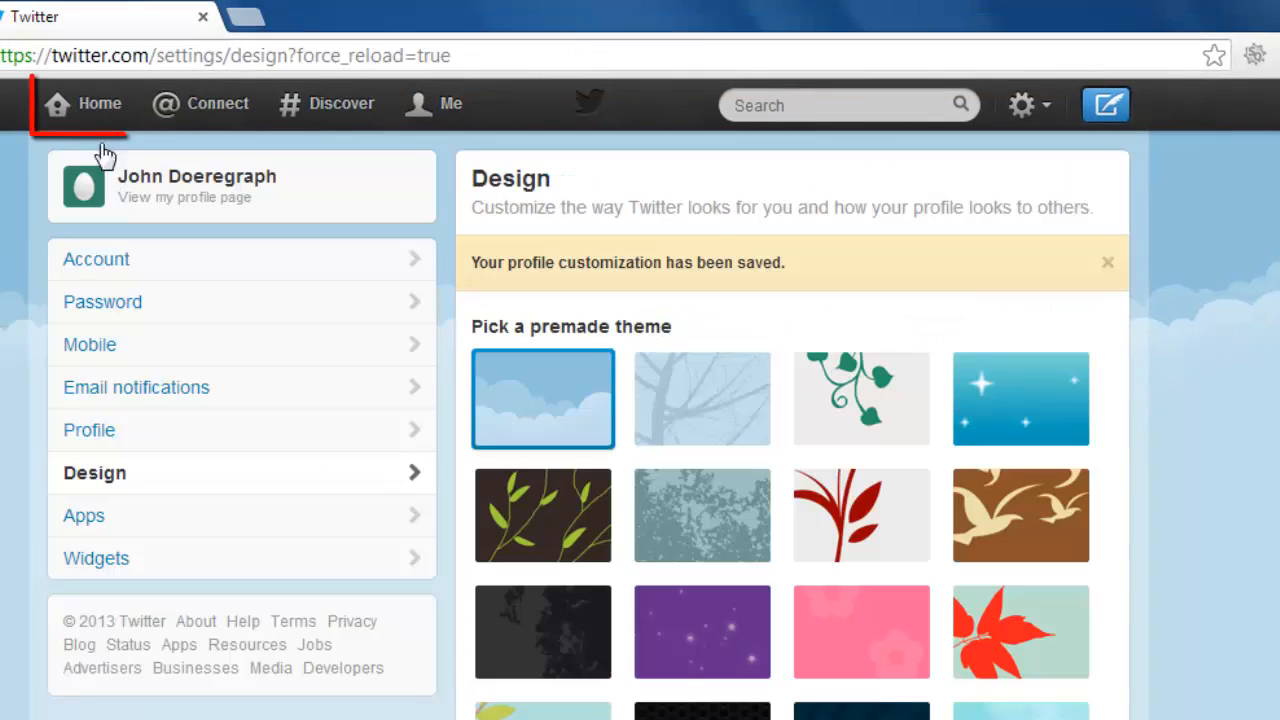
left_click(100, 104)
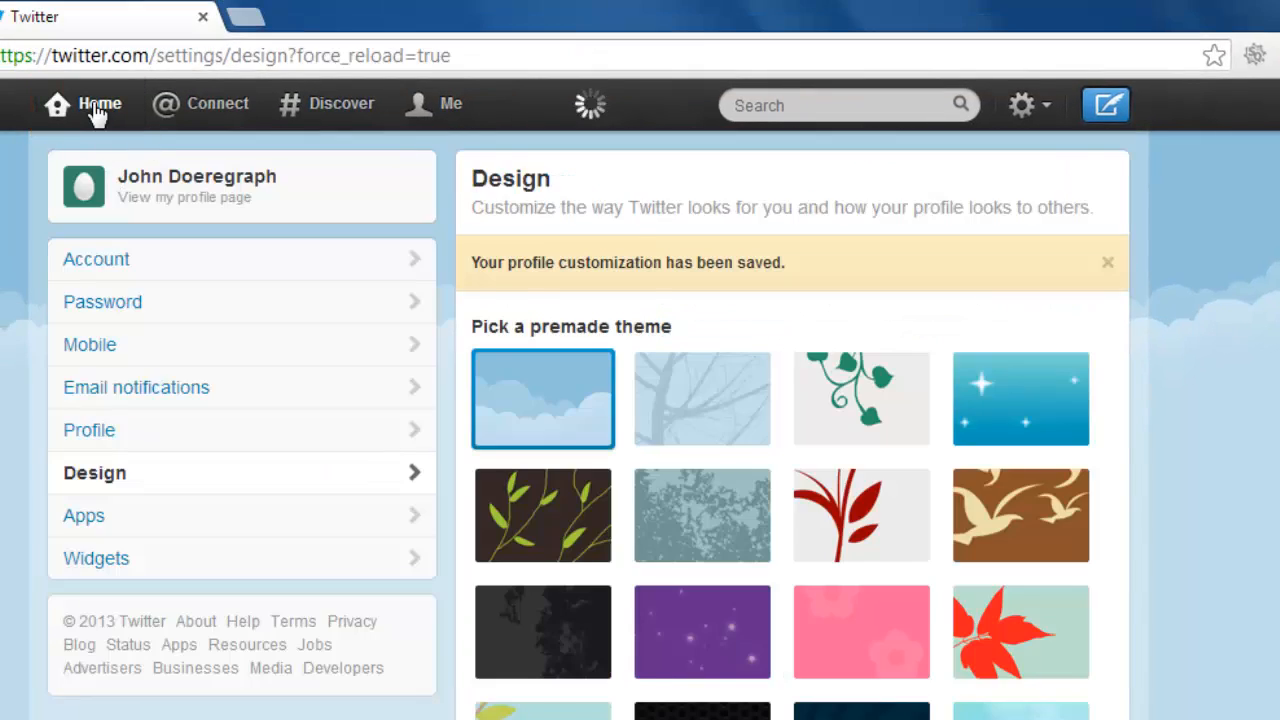